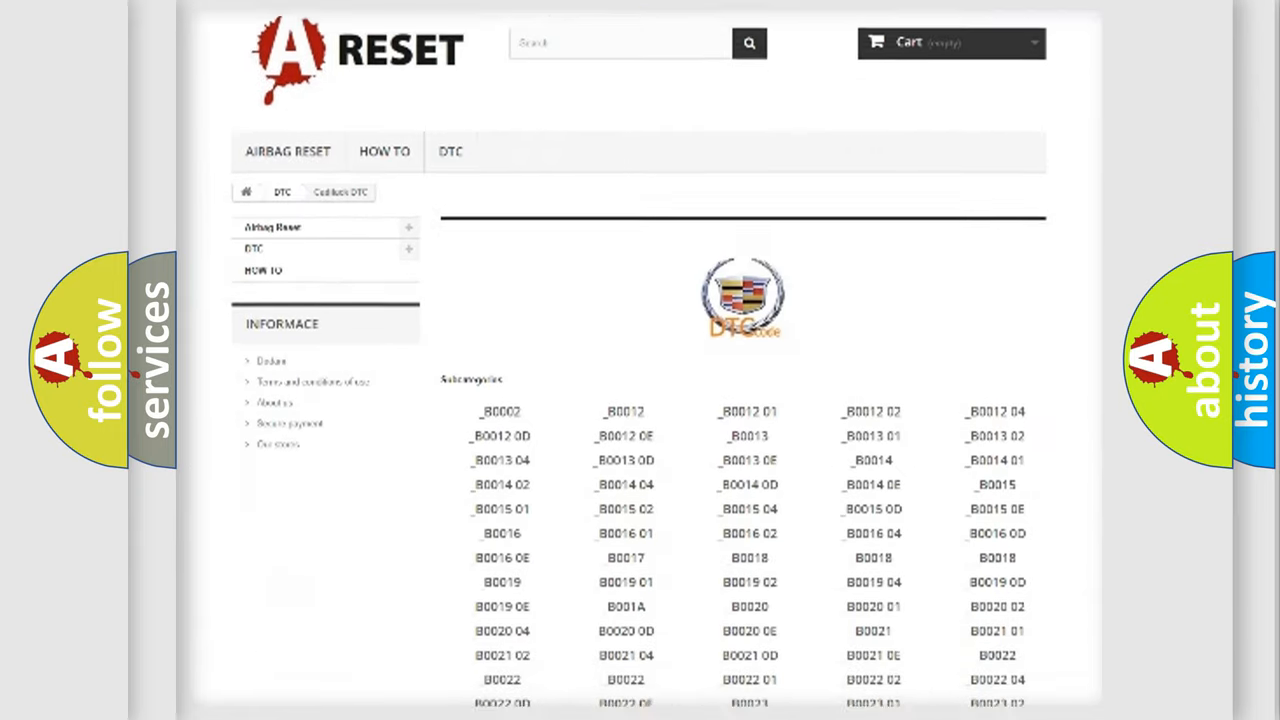
scroll("down", 3)
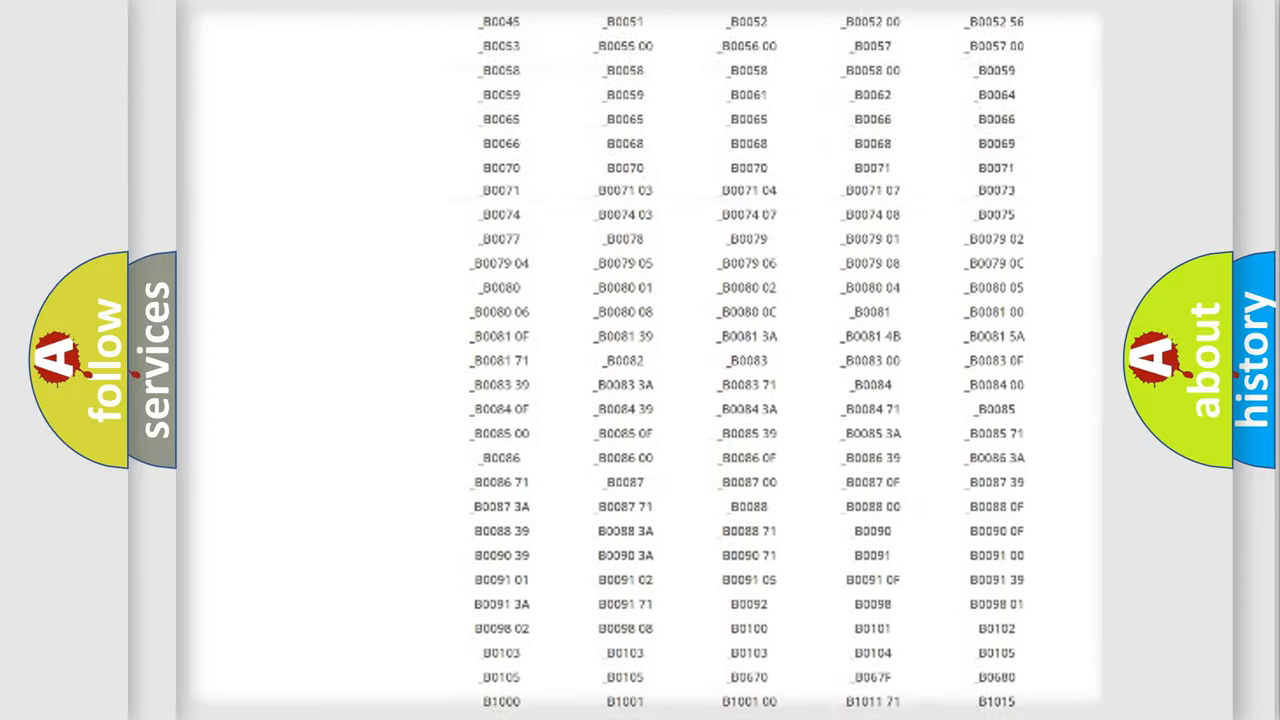
scroll("up", 3)
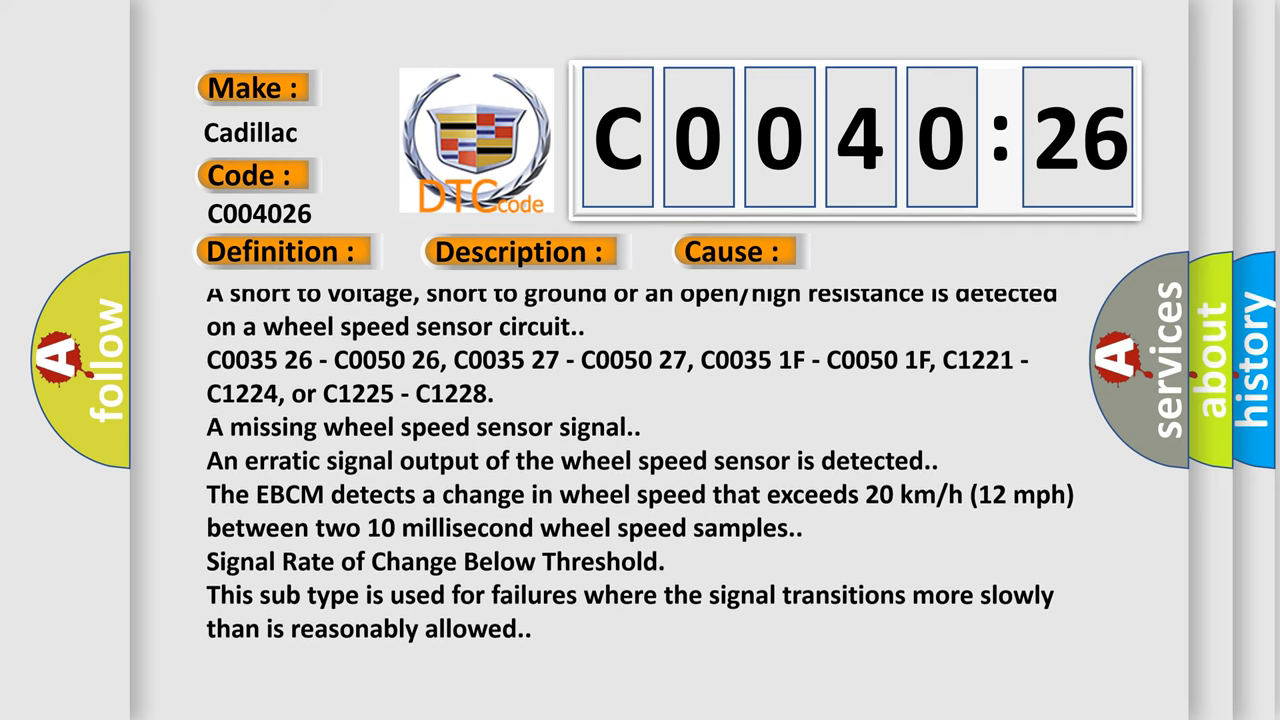
scroll("down", 3)
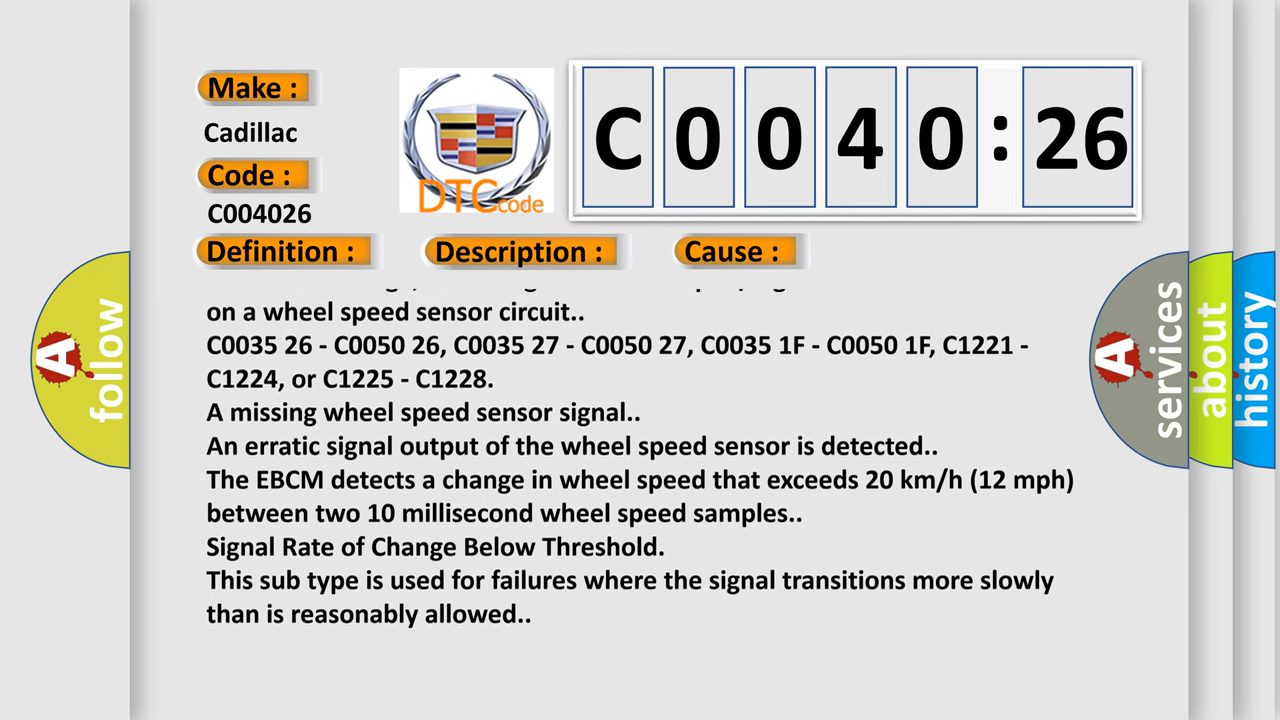